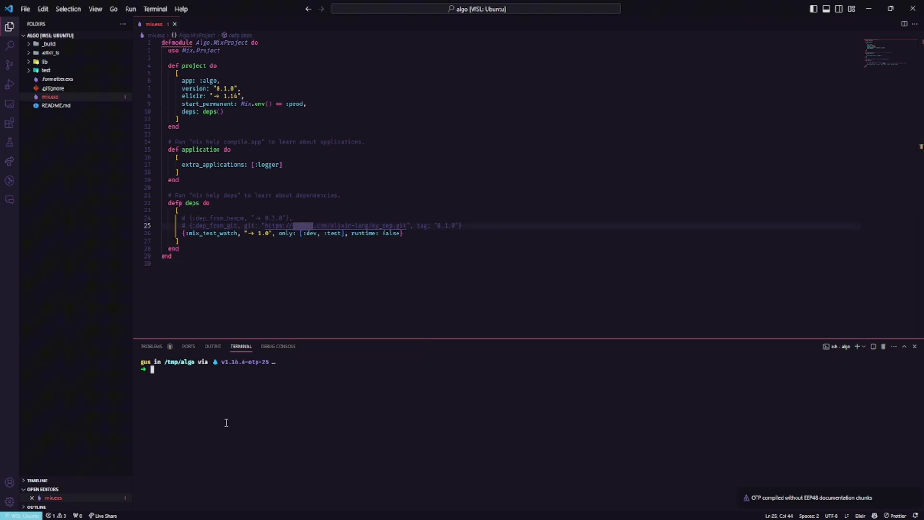
# Run mix deps.get in the terminal to download file_system and mix_test_watch
pyautogui.write('mix deps.get')
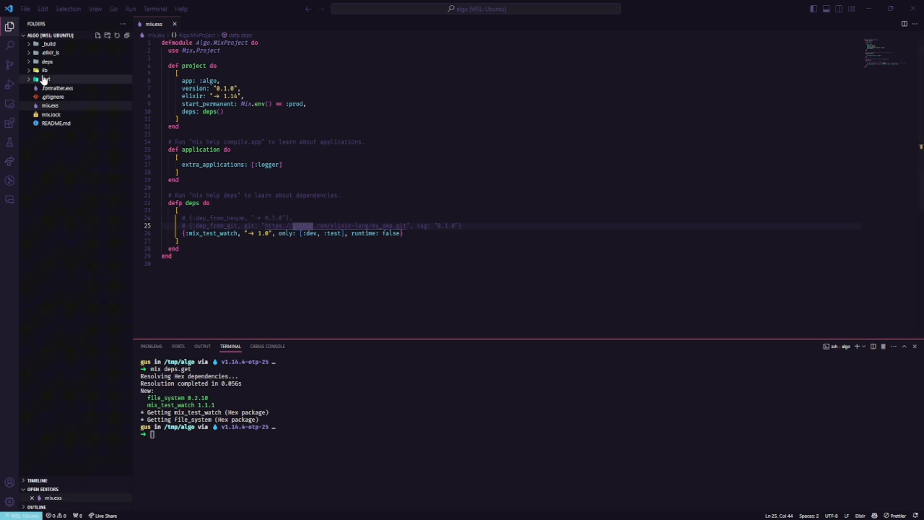
# Edit algo_test.exs to assert Algo.hello("Meal For One", "for me alone") == true
pyautogui.click(45, 79)
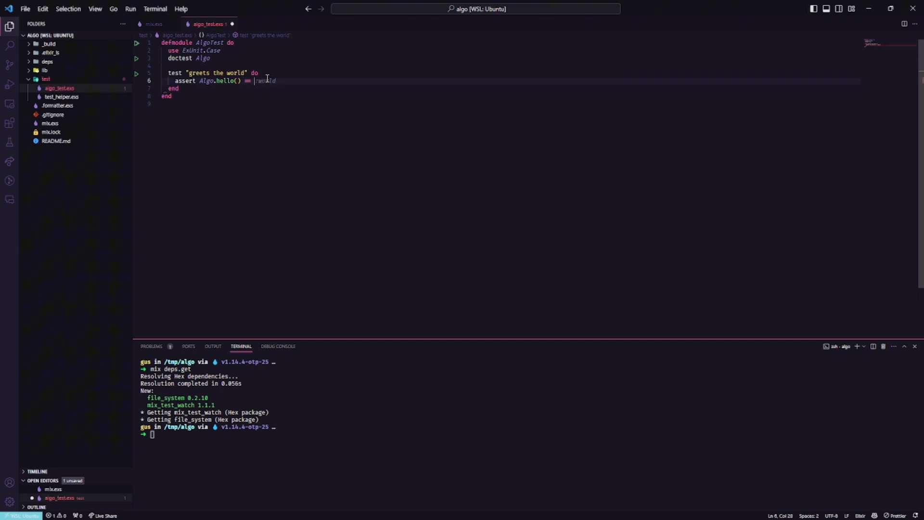
pyautogui.write('true')
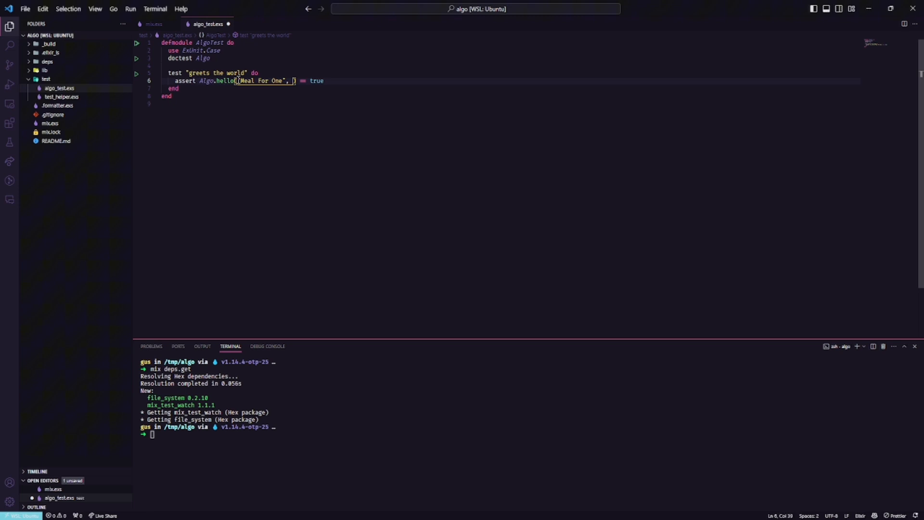
pyautogui.write('"for me "')
pyautogui.write('assert Algo')
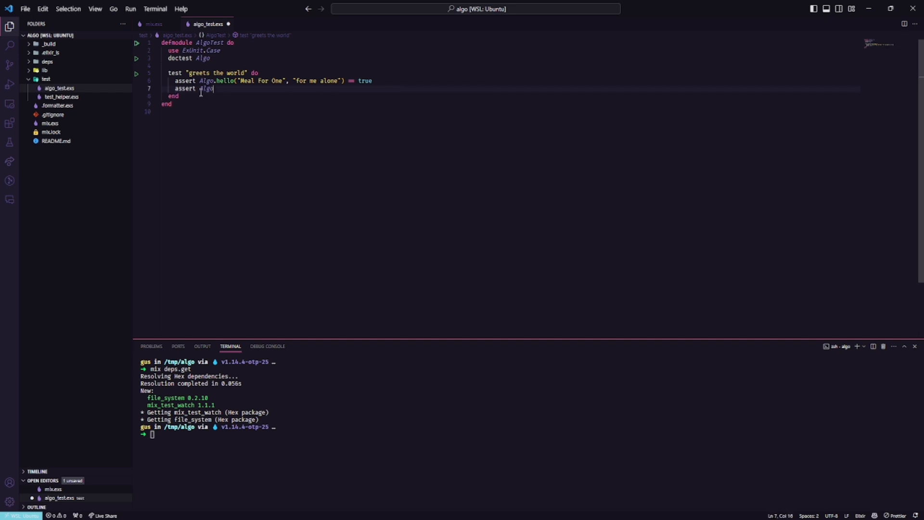
pyautogui.write('.')
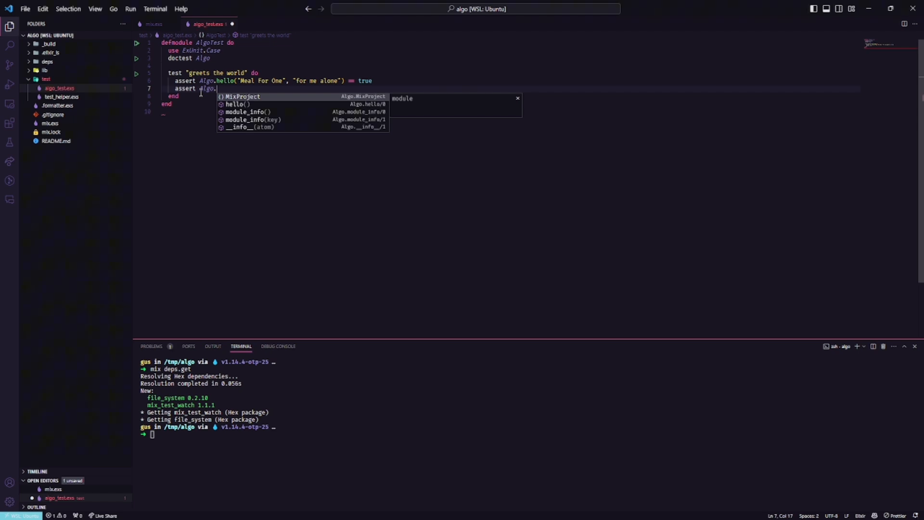
pyautogui.write('helo')
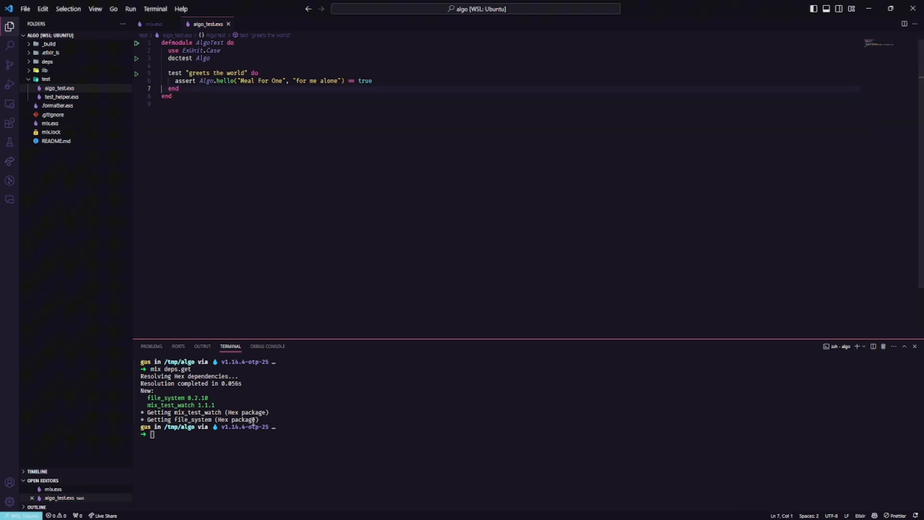
# Start mix test.watch via the mtw alias, revealing Algo.hello/2 is undefined
pyautogui.write('mtw')
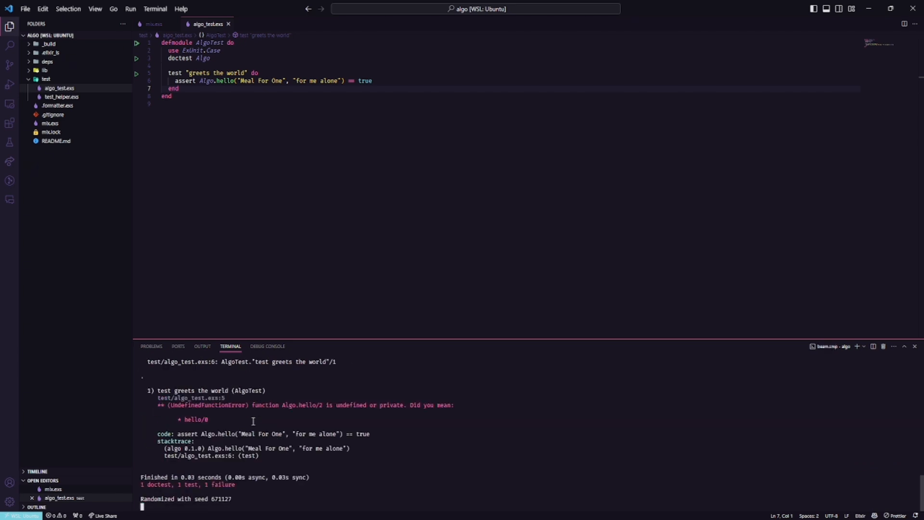
pyautogui.click(266, 345)
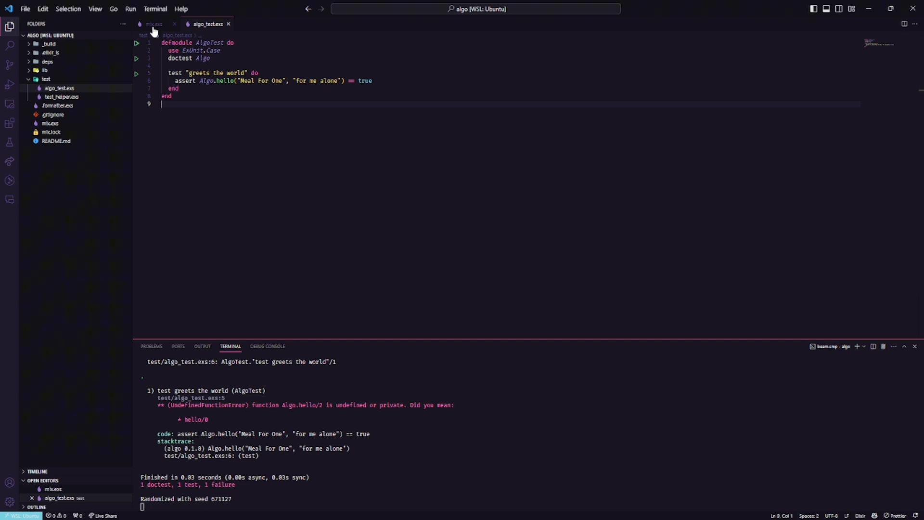
# Change Algo.hello in lib/algo.ex to take two arguments s1 and s2
pyautogui.click(53, 79)
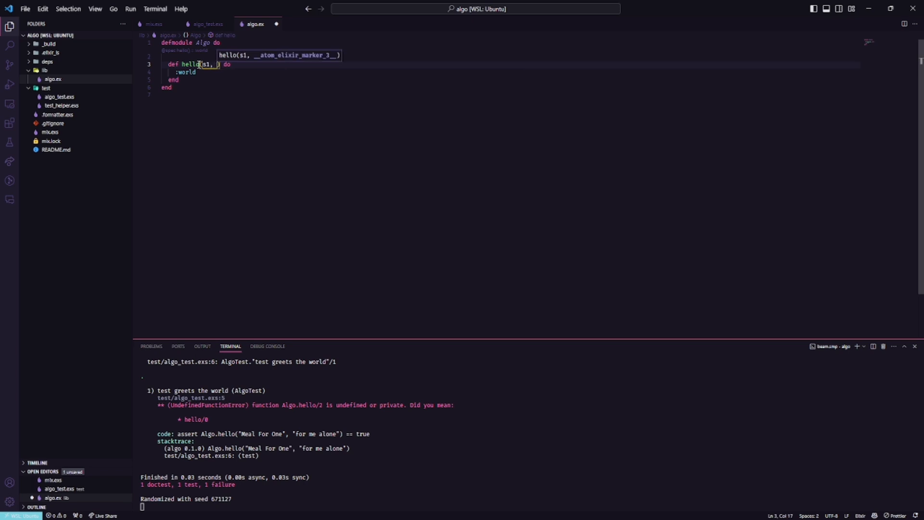
pyautogui.write('s2')
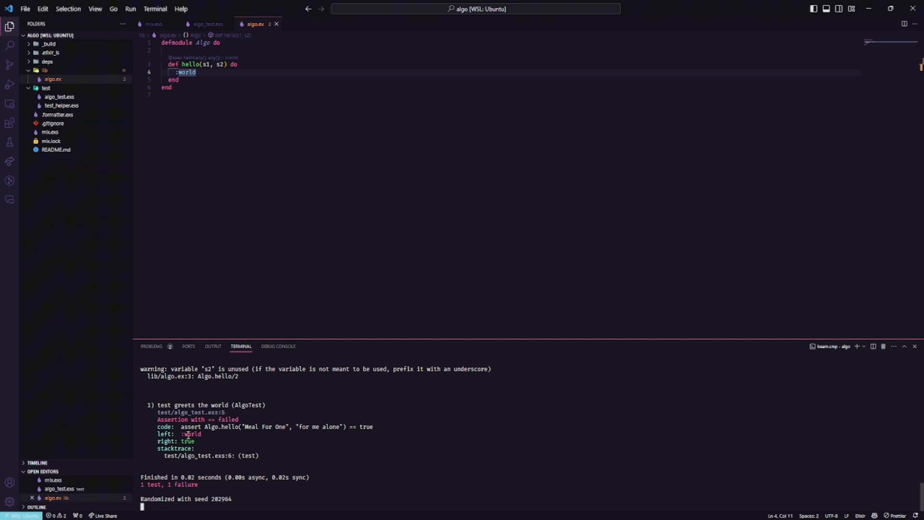
pyautogui.moveTo(208, 24)
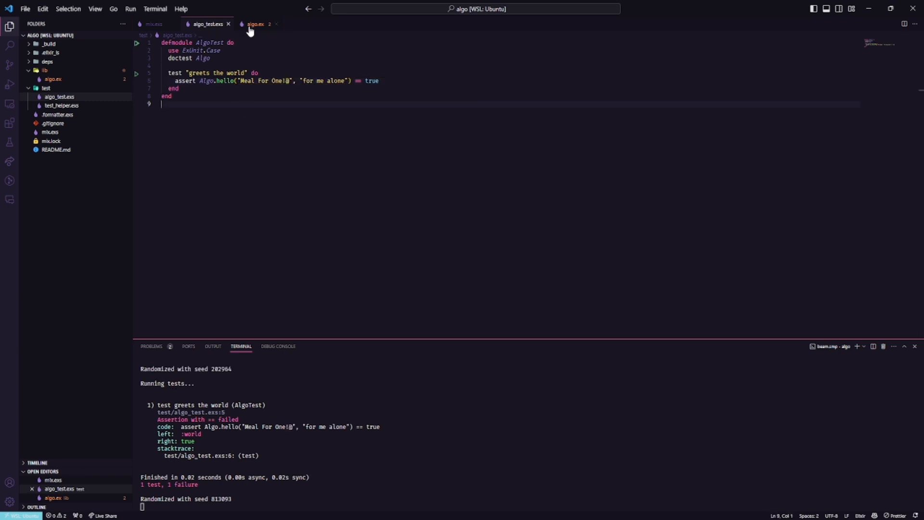
# Replace :world with s1 |> String.replace(~r/[^\w]/, "") and save to rerun tests
pyautogui.click(254, 23)
pyautogui.write('|> String.')
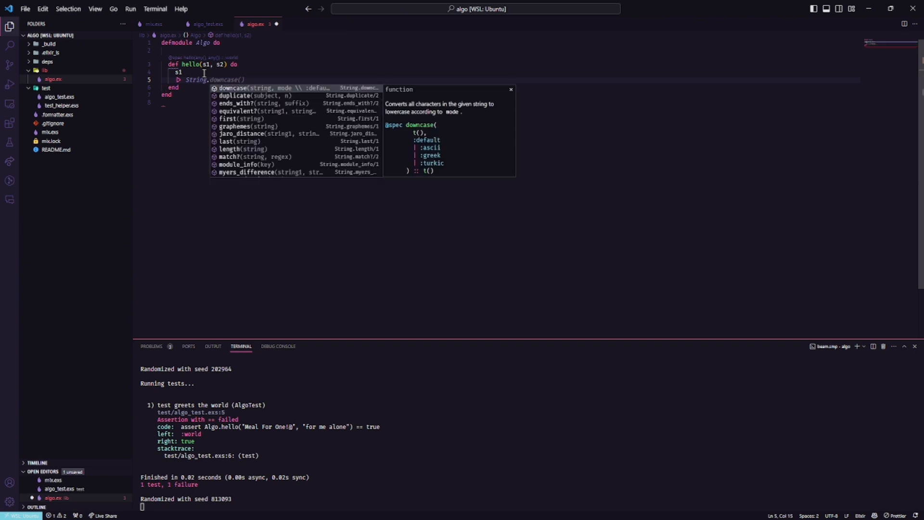
pyautogui.write('replace("/", "")')
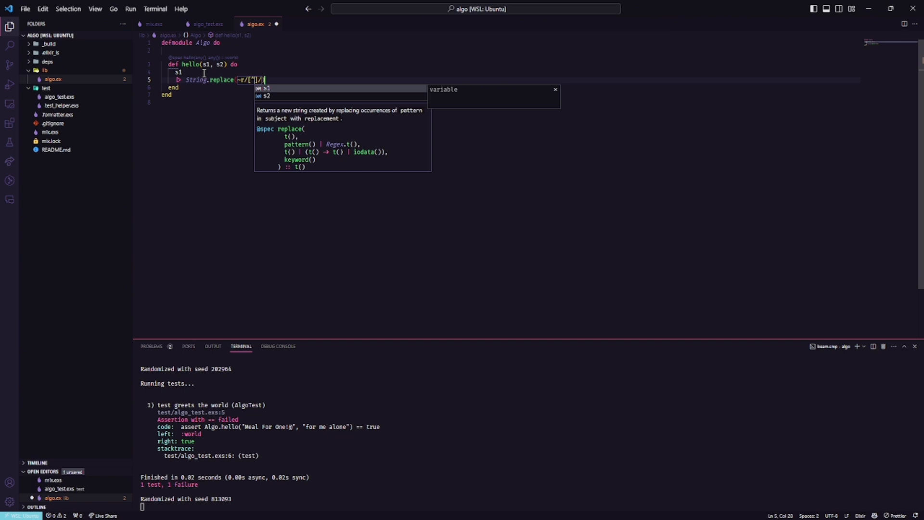
pyautogui.write('\\w')
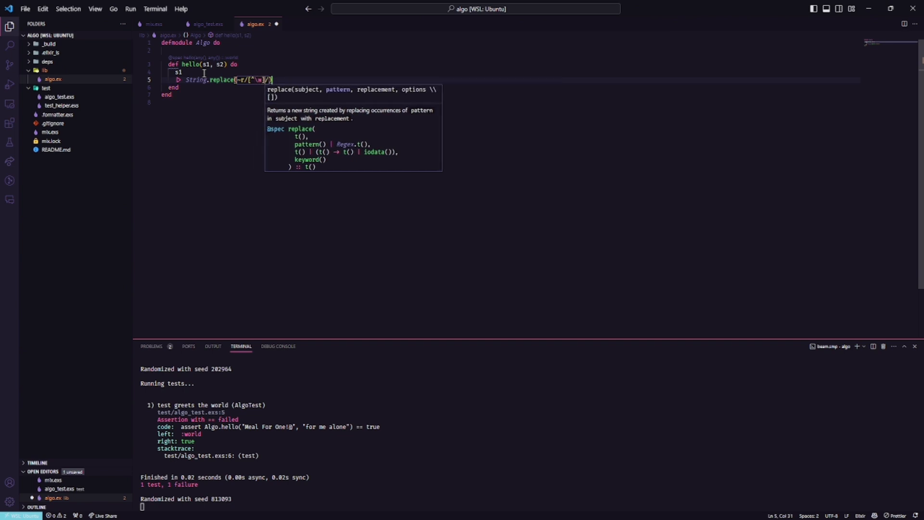
pyautogui.write(', ""')
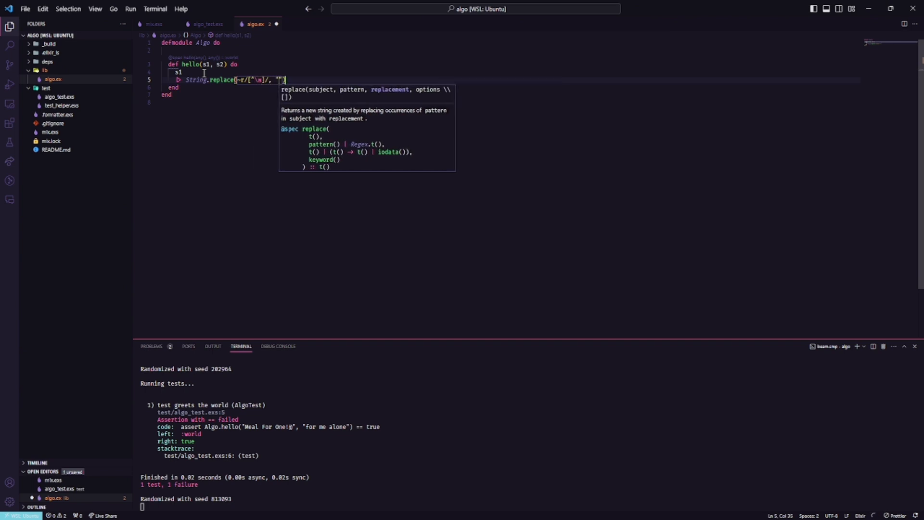
pyautogui.press('ctrl+s')
pyautogui.write('|>')
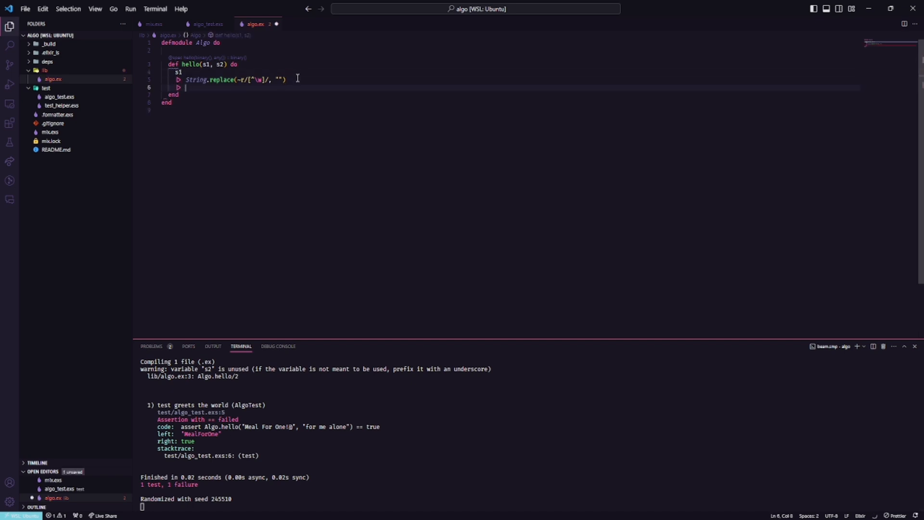
# Pipe s1 through String.downcase() and leave a blank line below hello
pyautogui.write('String.')
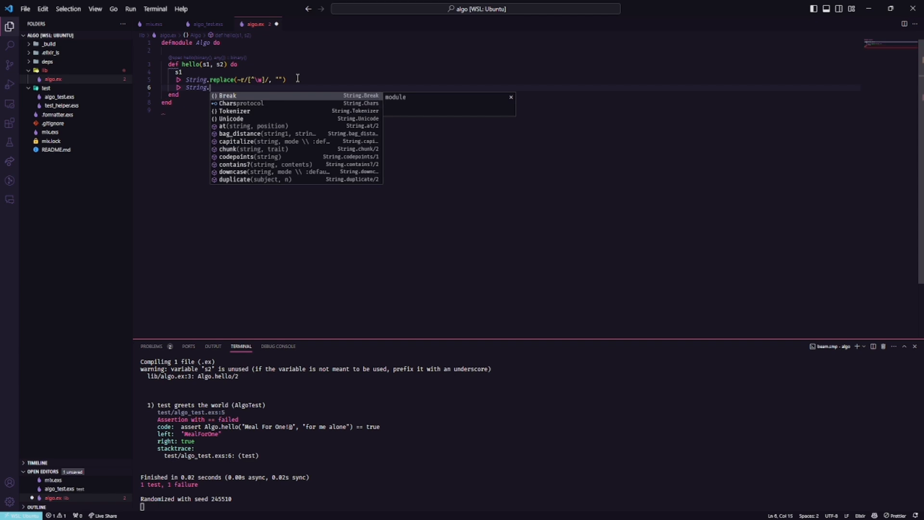
pyautogui.write('downcase(')
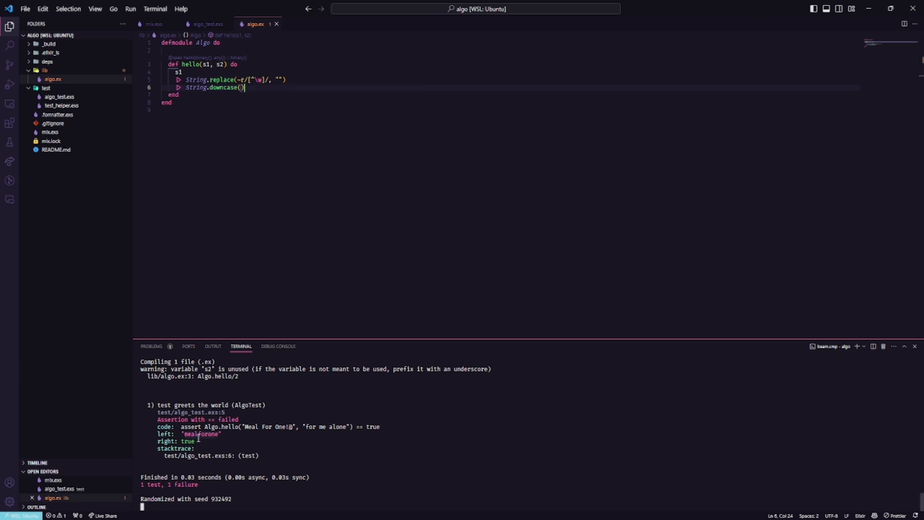
pyautogui.press('enter')
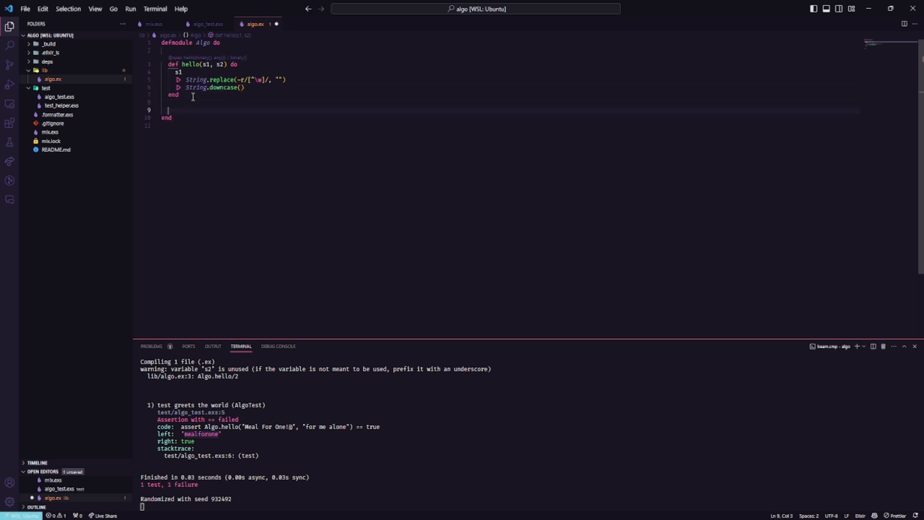
# Move the pipeline into defp execute(string) and compare execute(s1) == execute(s2) in hello
pyautogui.write('defp execute')
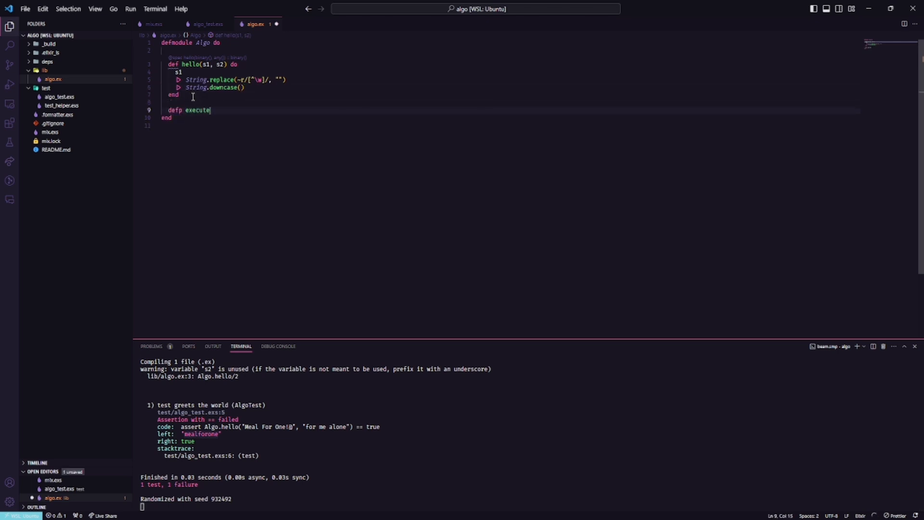
pyautogui.write('(string) do')
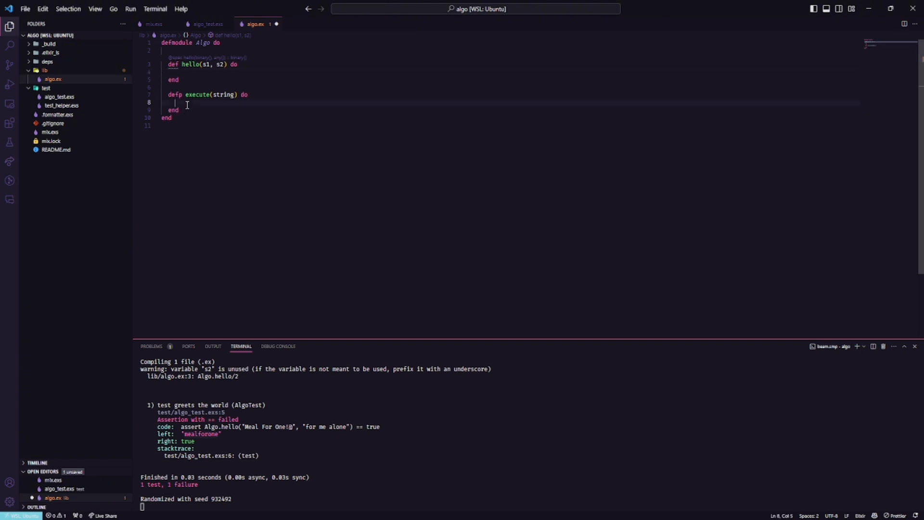
pyautogui.write('string')
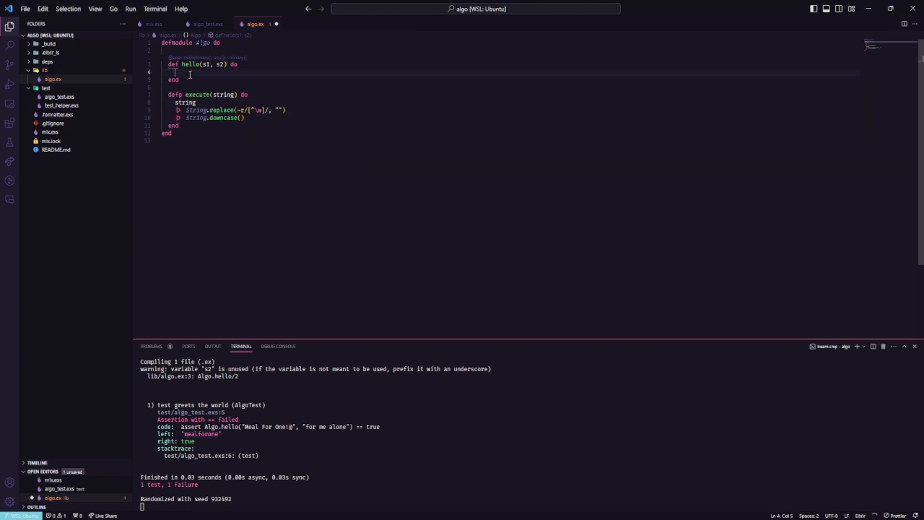
pyautogui.write('execute(s1) == execute(s2)')
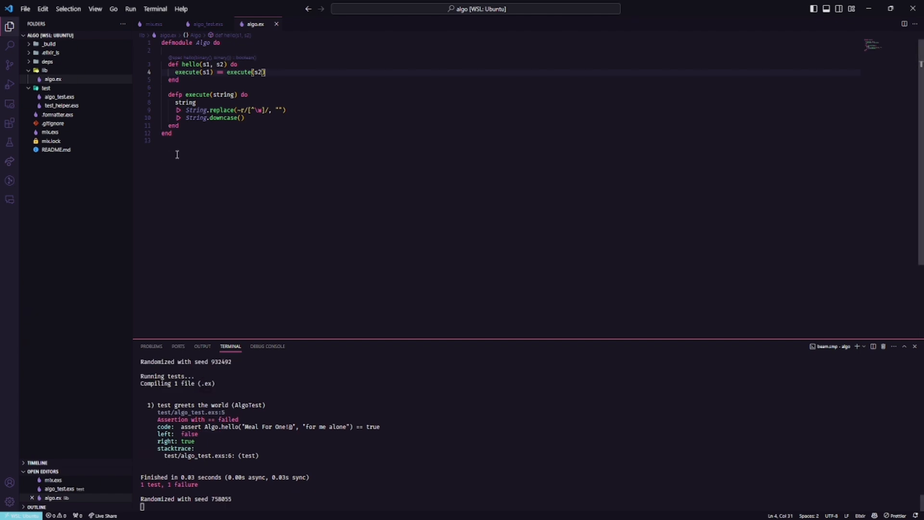
# Add IO.inspect calls to print the strings while debugging the false result
pyautogui.write('IO.')
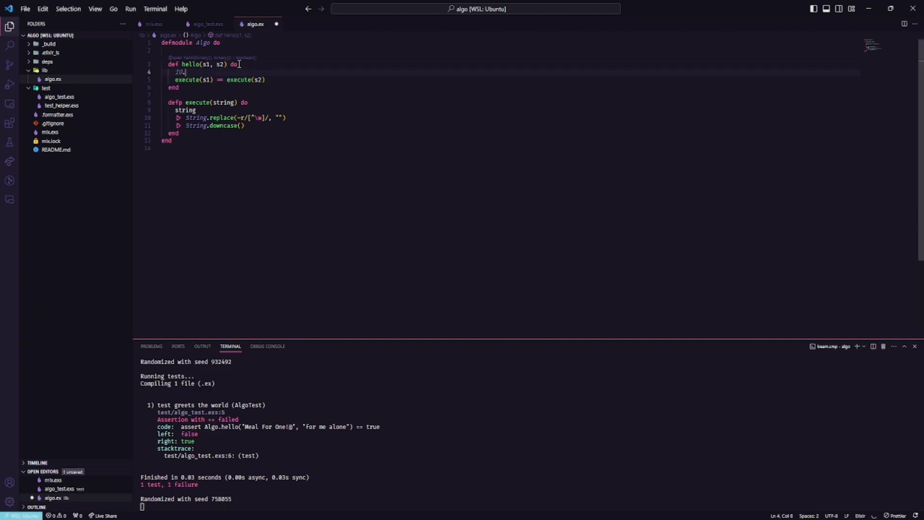
pyautogui.write('inspect s1')
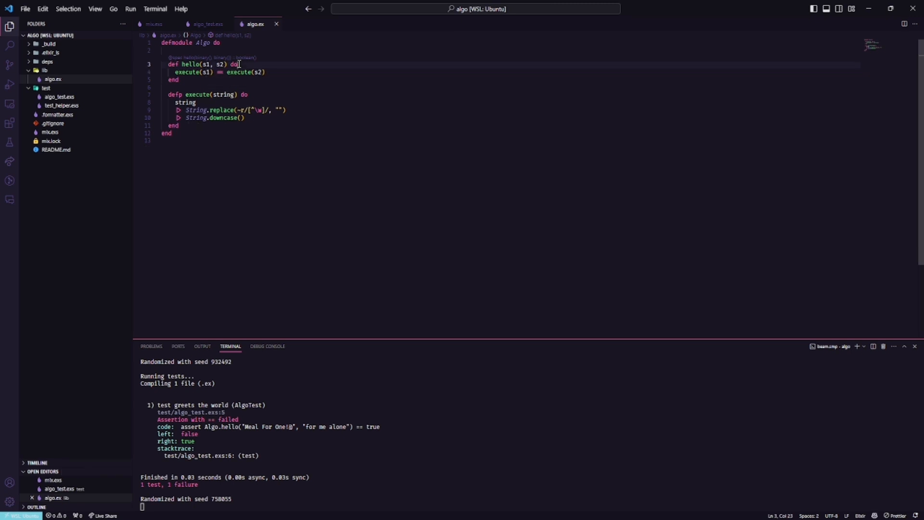
pyautogui.write('Id')
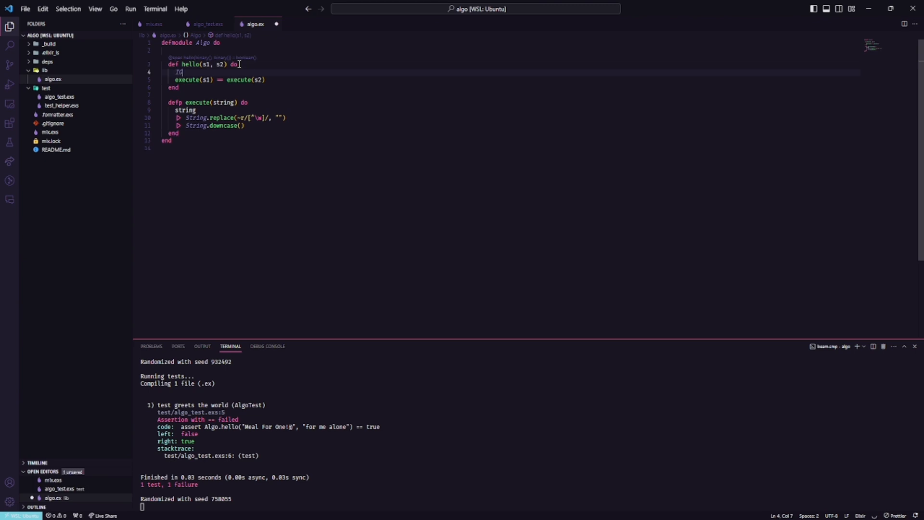
pyautogui.write('in')
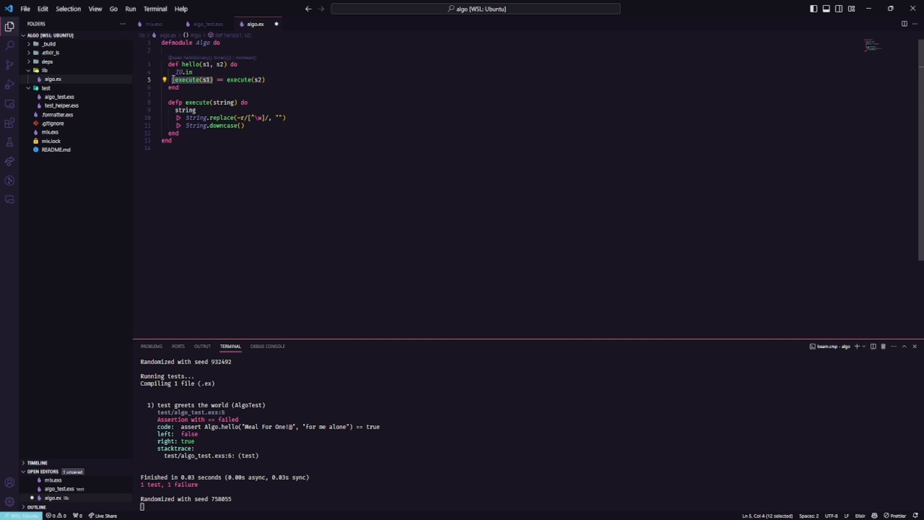
# Bind s1 and s2 to execute results, IO.inspect both, and return s1 == s2
pyautogui.write('s1 =  execute(s1')
pyautogui.write('s2 =  execute(s2)')
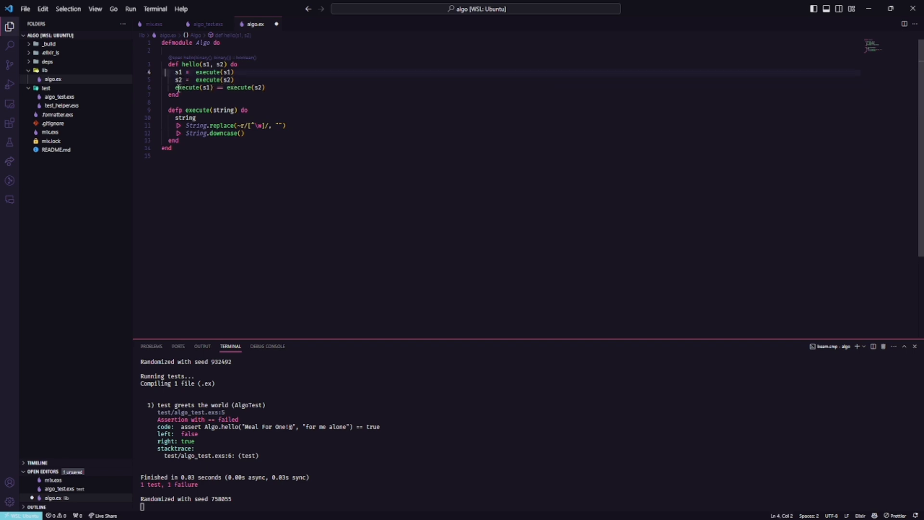
pyautogui.doubleClick(188, 88)
pyautogui.write('s1 == s2')
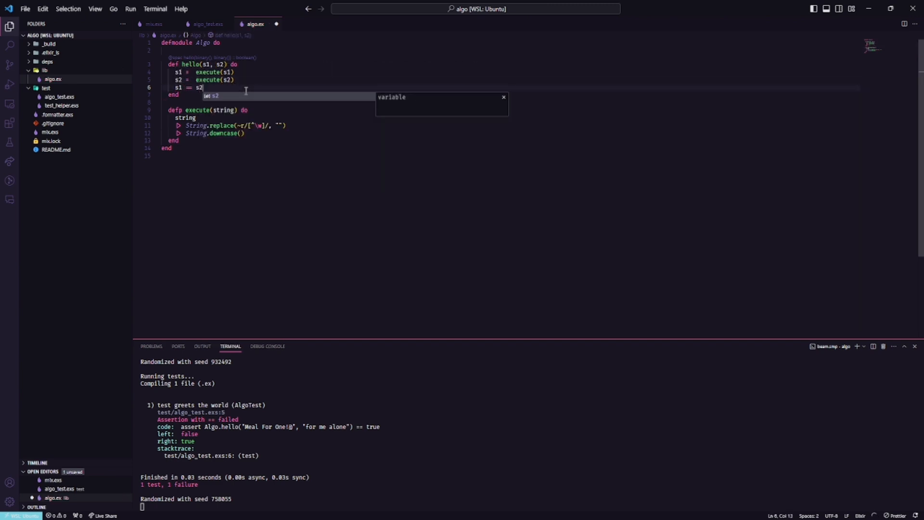
pyautogui.press('Enter')
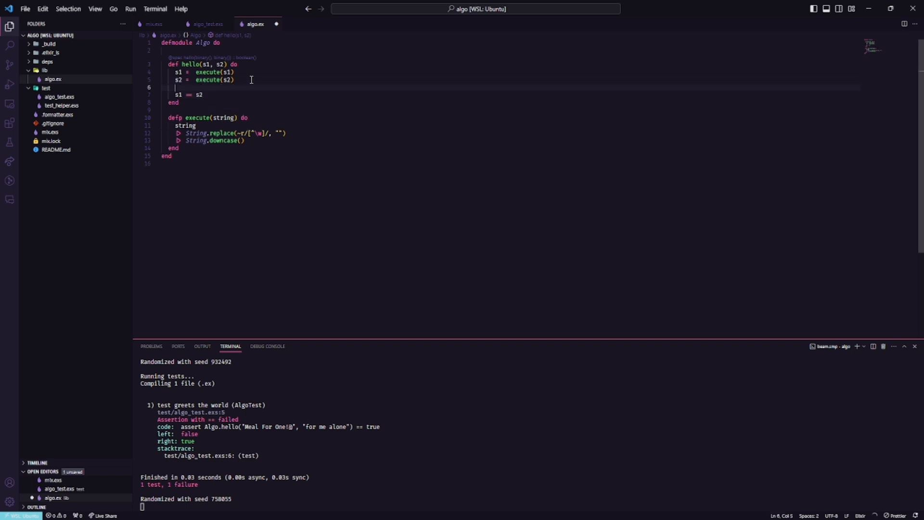
pyautogui.write('IO.inspect s2')
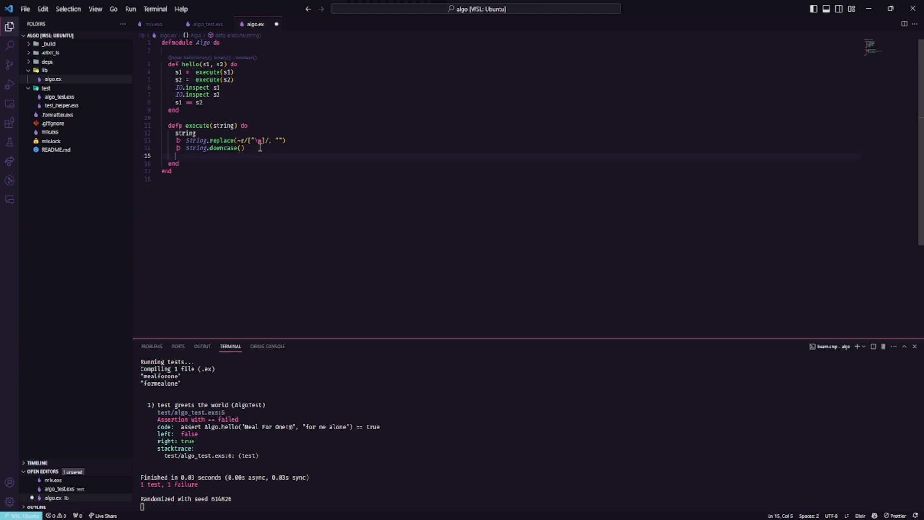
# Extend execute with String.graphemes() and Enum.sort() so letters are listed sorted
pyautogui.write('Enum.sort(')
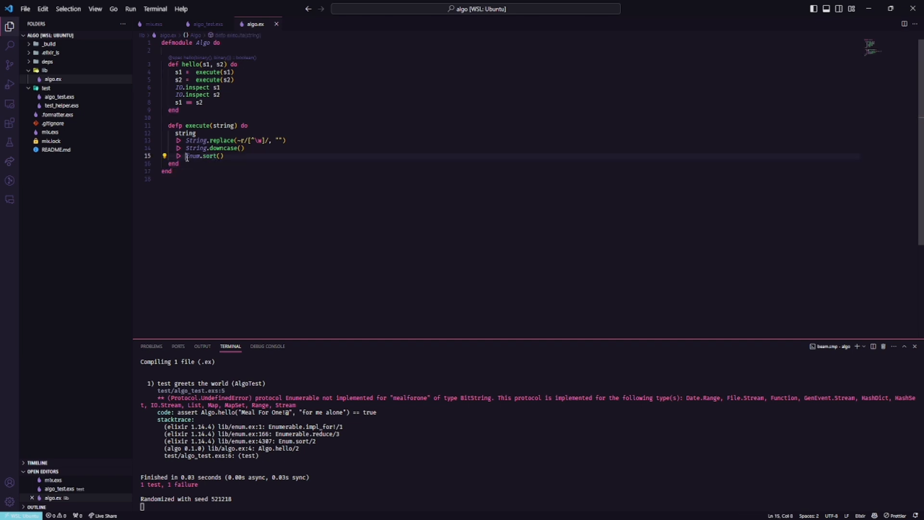
pyautogui.write('String.graphemes()')
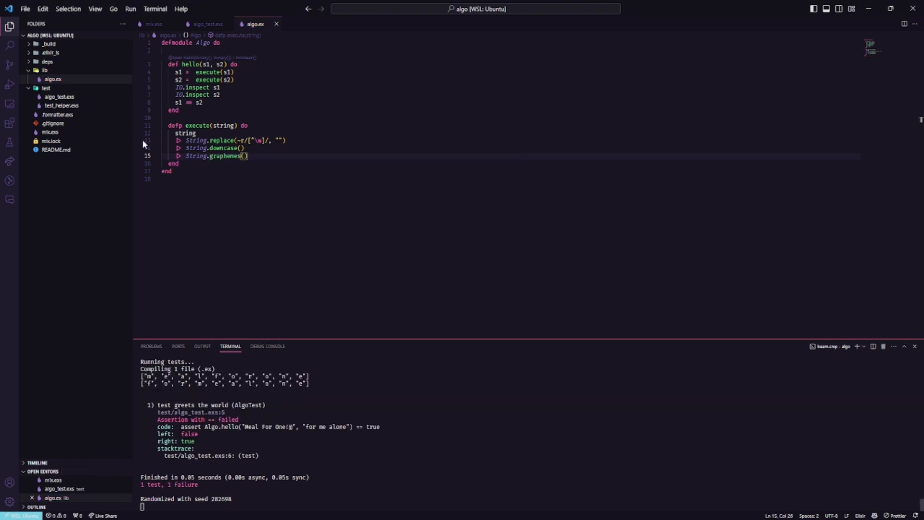
pyautogui.write('Enum.sort()')
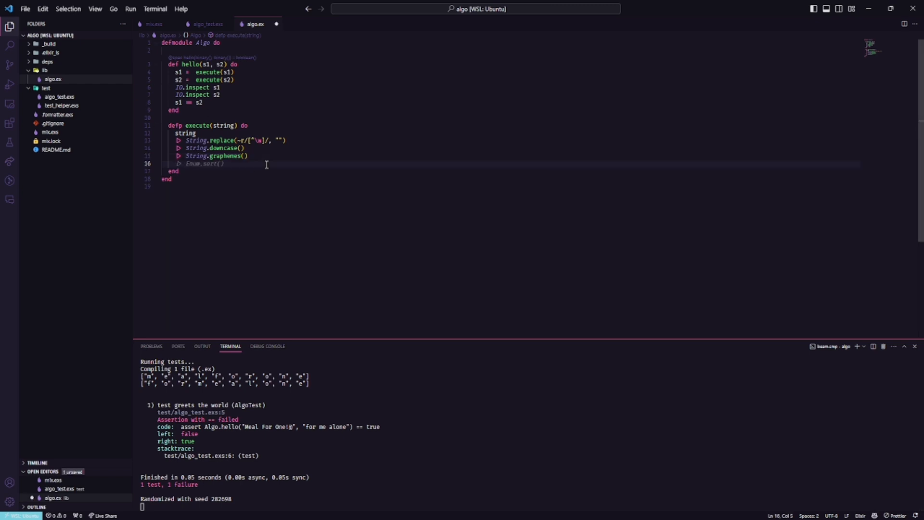
pyautogui.write('Str')
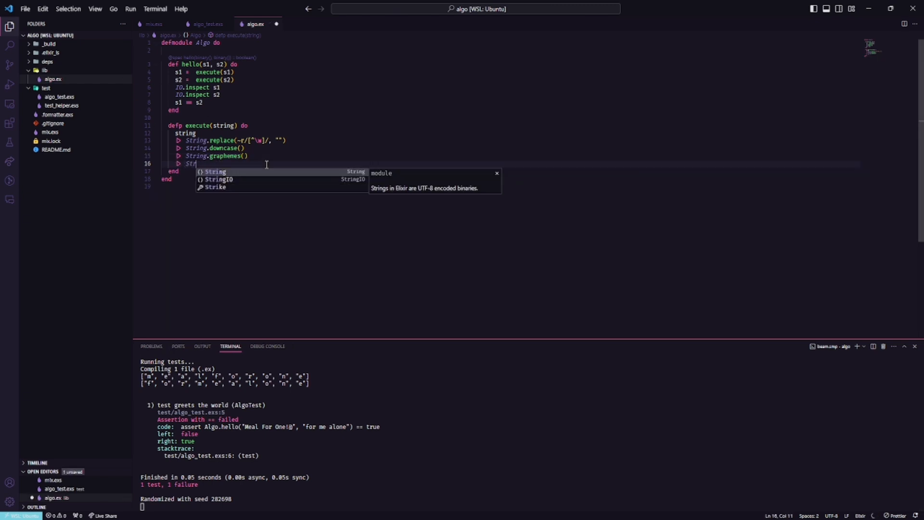